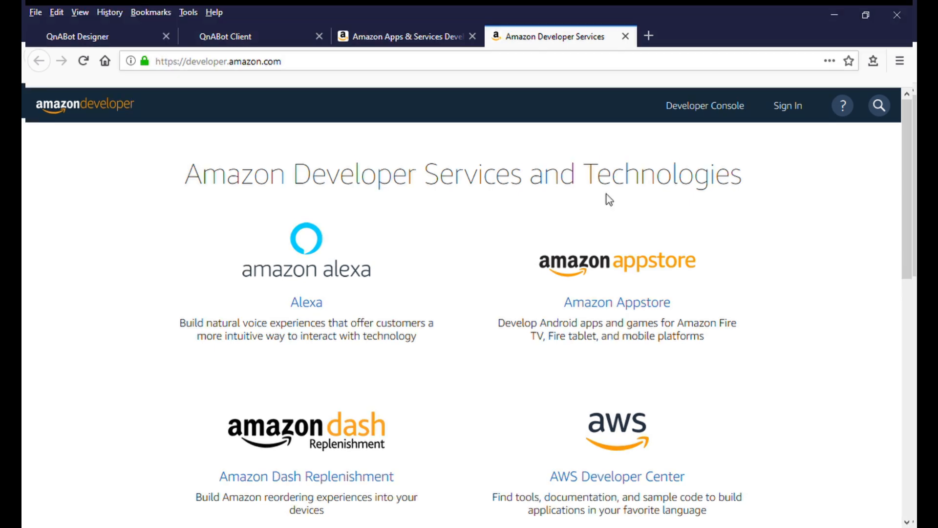
mouse_move(677, 200)
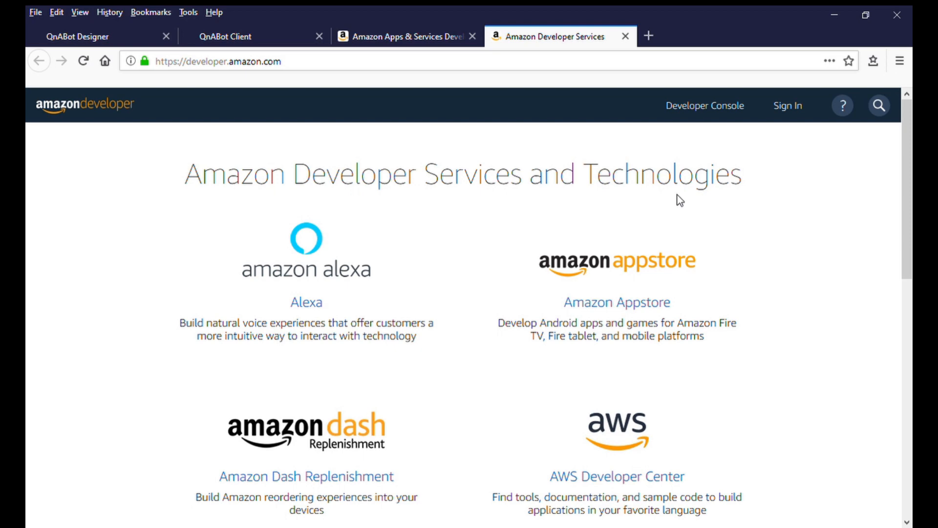
mouse_move(799, 250)
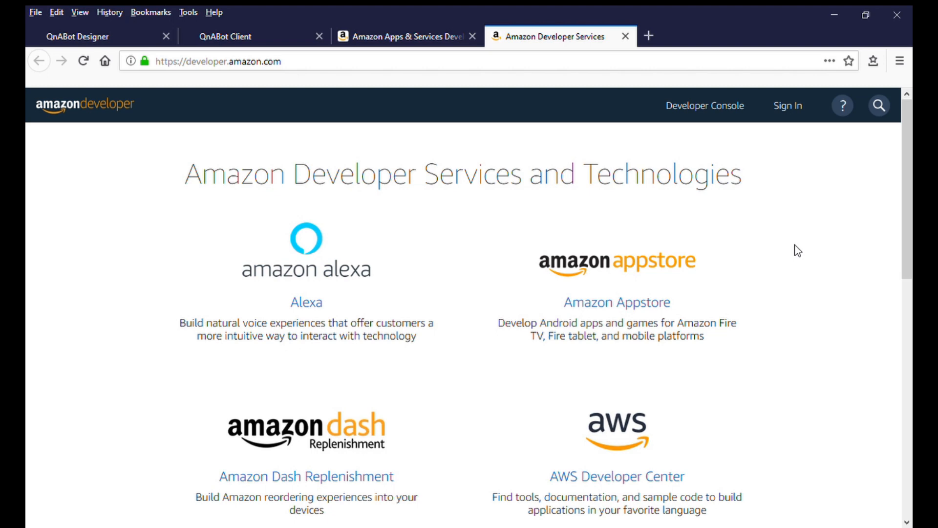
mouse_move(394, 235)
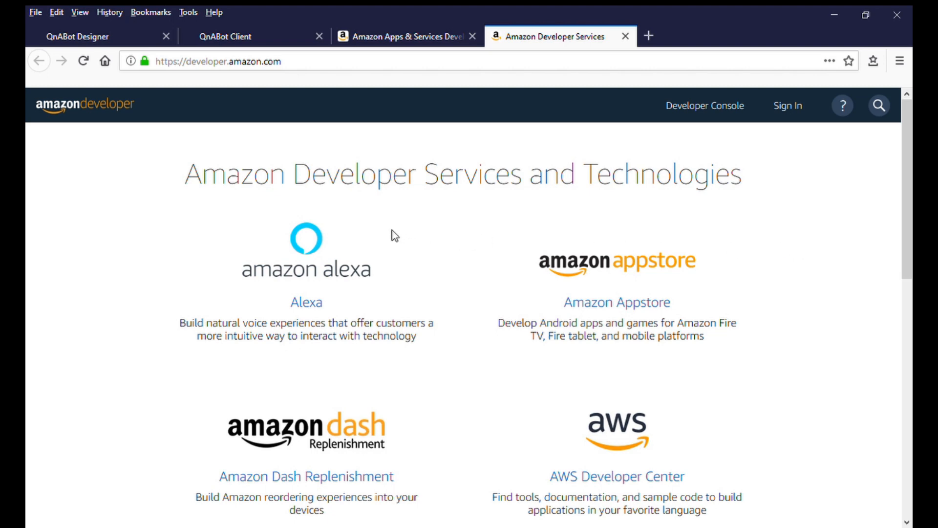
mouse_move(387, 232)
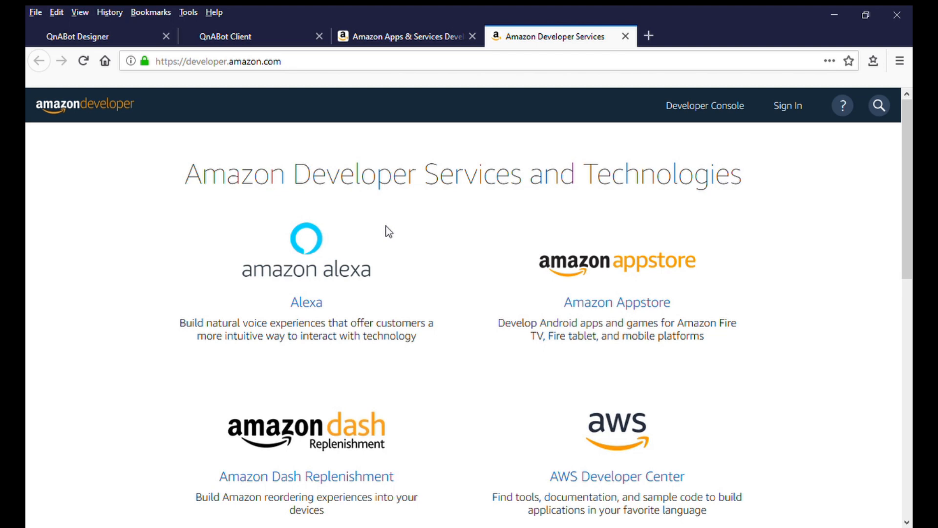
mouse_move(373, 197)
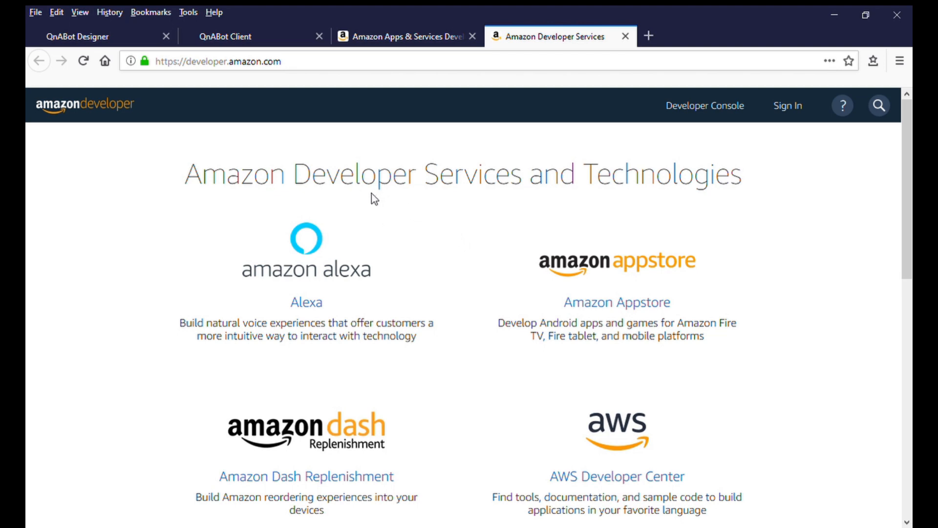
mouse_move(375, 196)
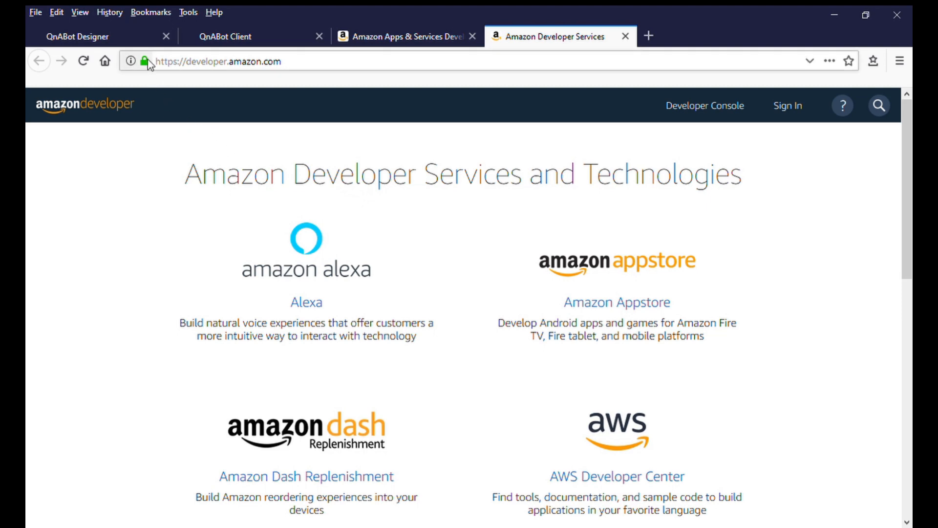
mouse_move(300, 71)
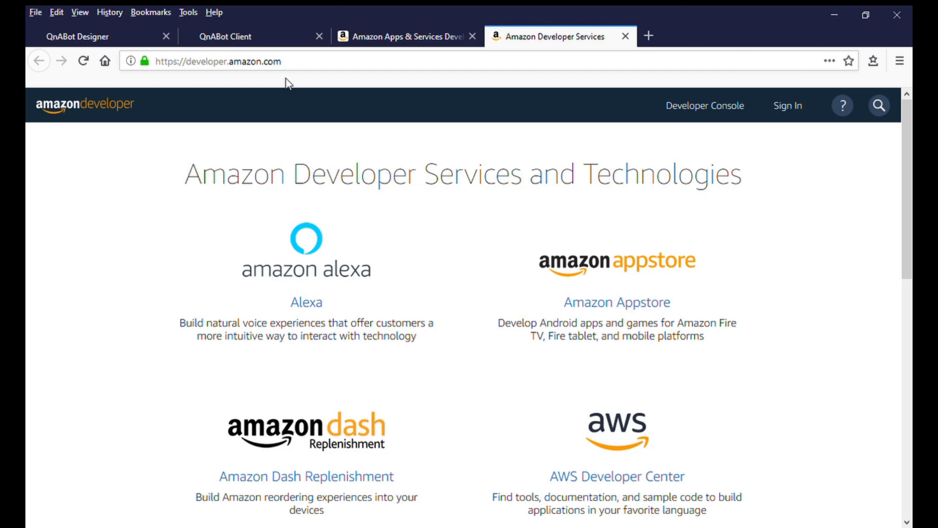
Reach the Alexa Skills Kit console's empty Skills page from the developer dashboard via the Alexa menu.
left_click(398, 37)
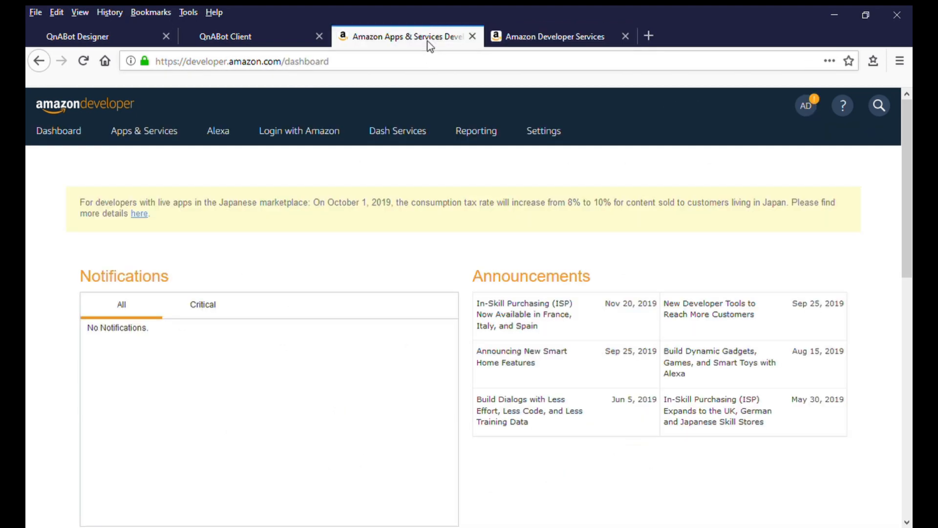
mouse_move(331, 184)
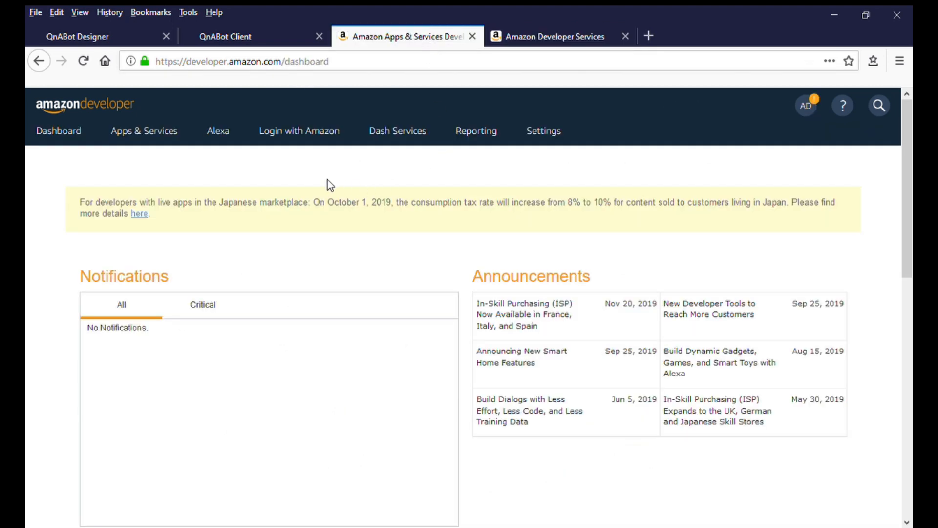
left_click(217, 130)
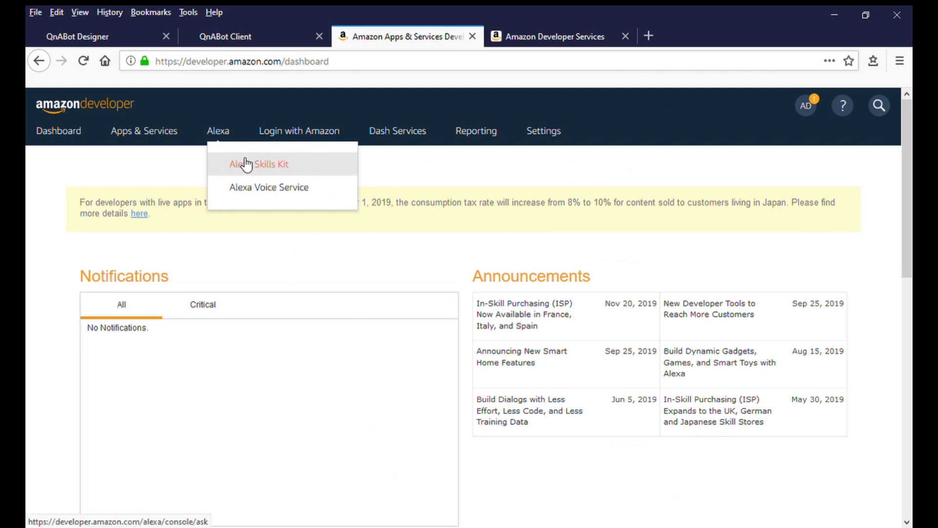
left_click(258, 164)
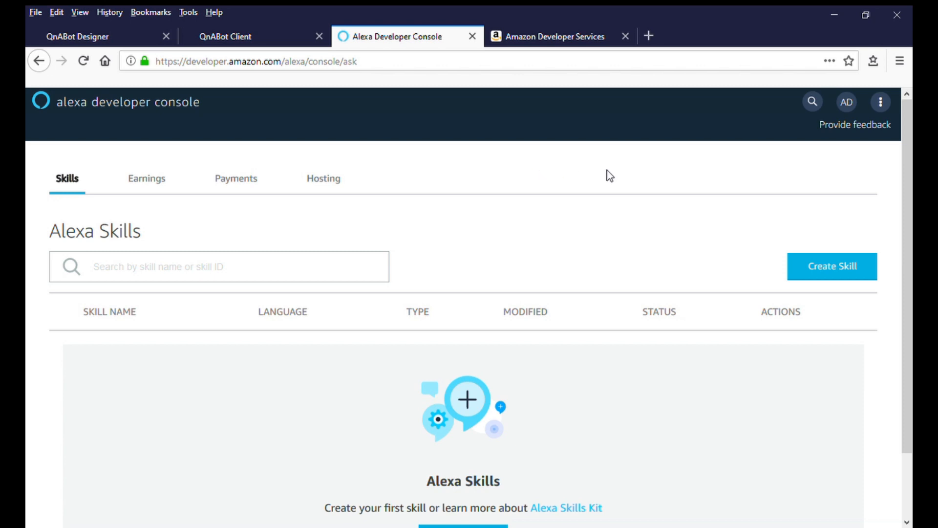
mouse_move(615, 180)
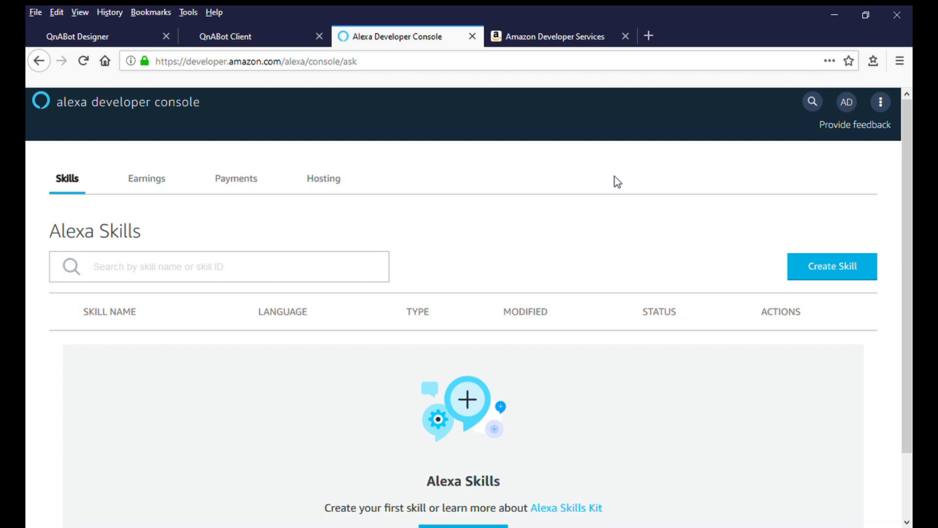
scroll("down", 3)
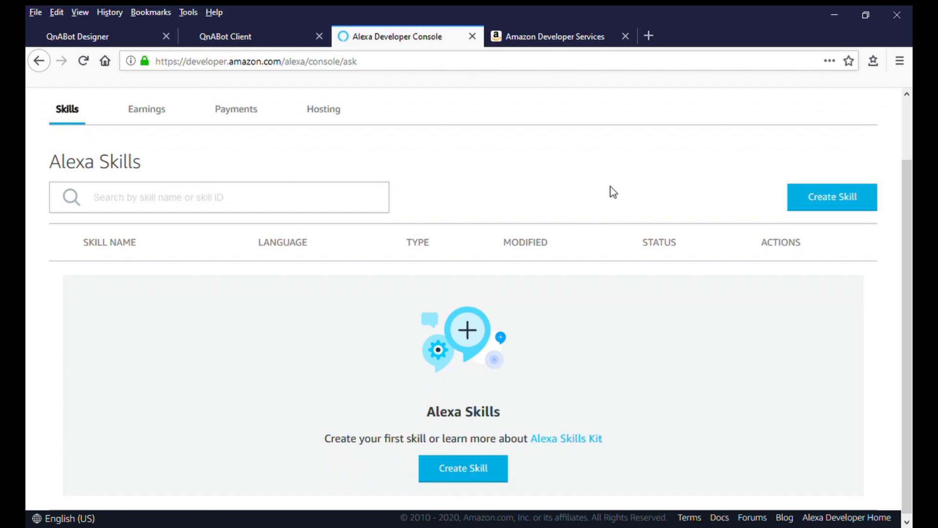
Create a custom skill named demo-skill01, started from scratch, landing on its build dashboard.
left_click(831, 197)
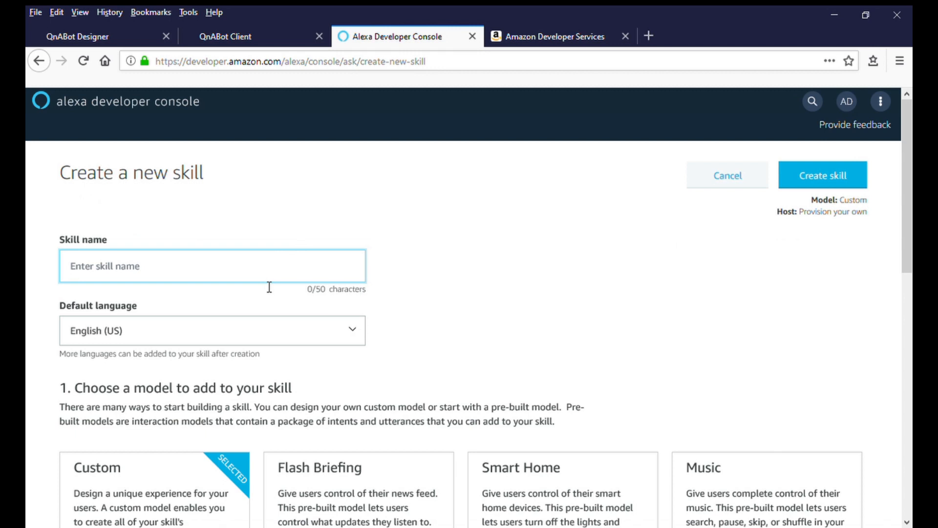
type("demo-skilll")
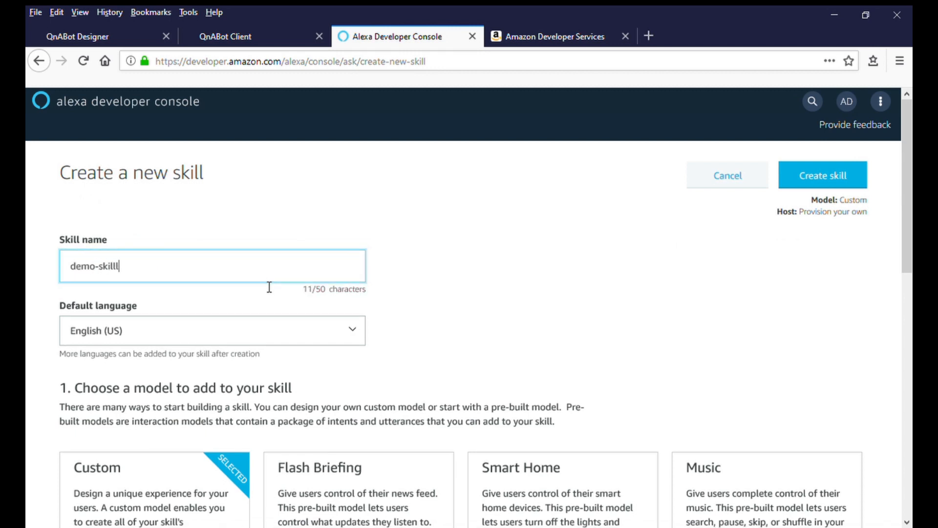
type("01")
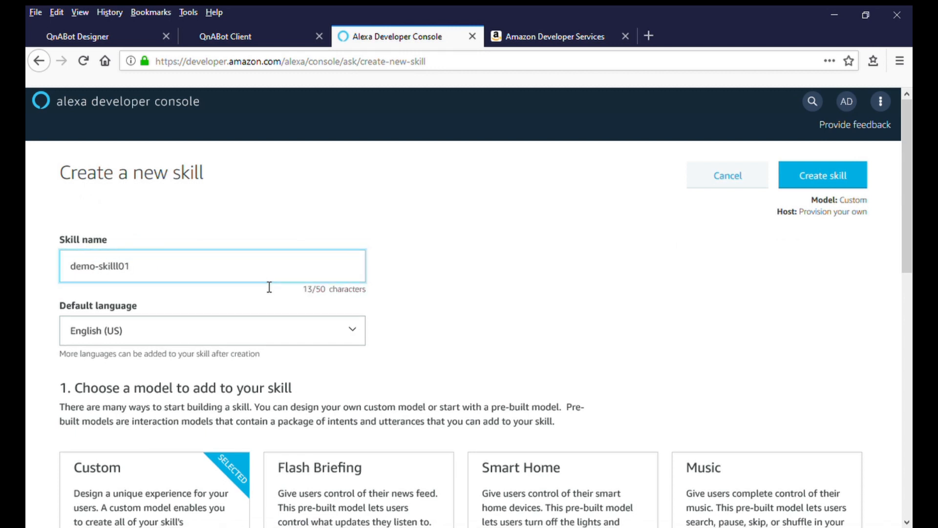
key("Backspace")
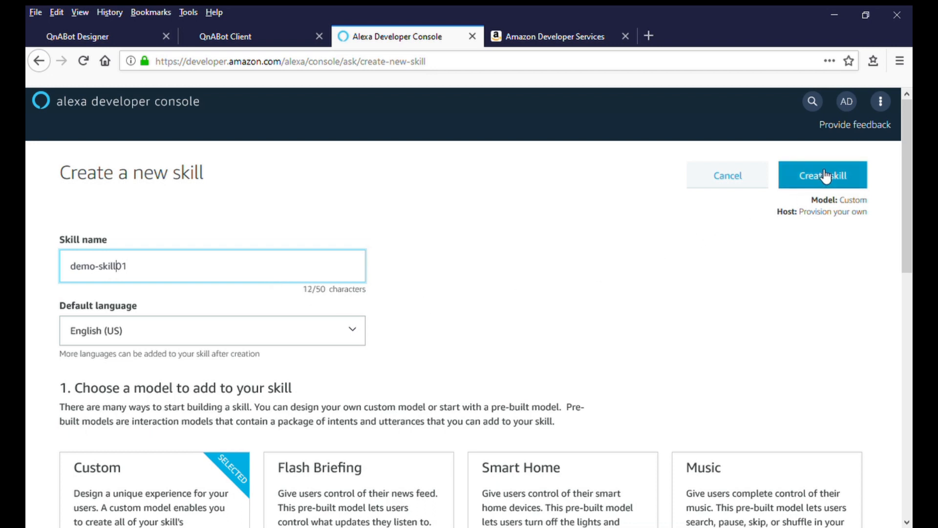
left_click(823, 175)
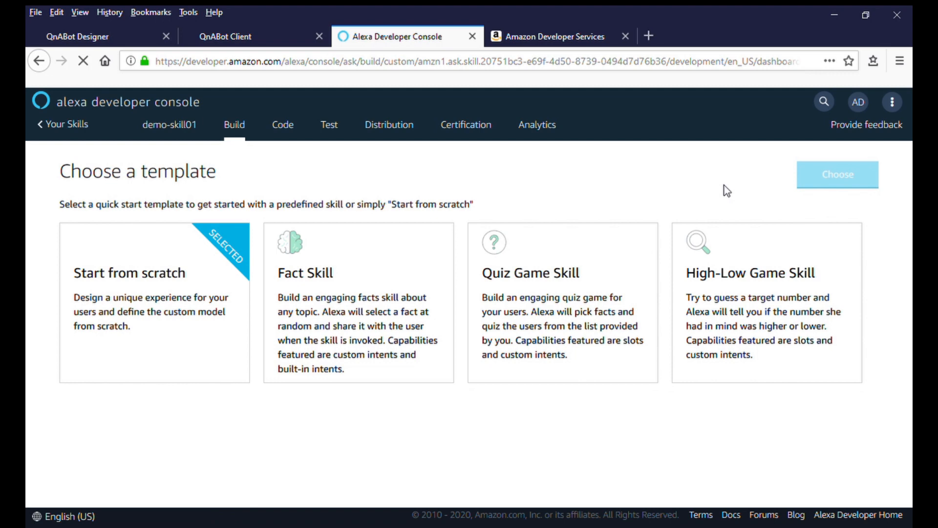
left_click(837, 174)
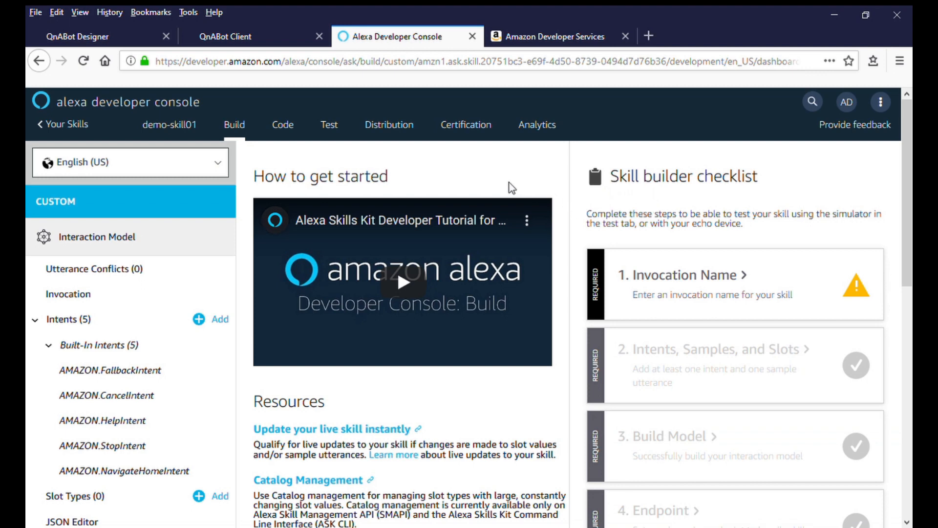
mouse_move(551, 186)
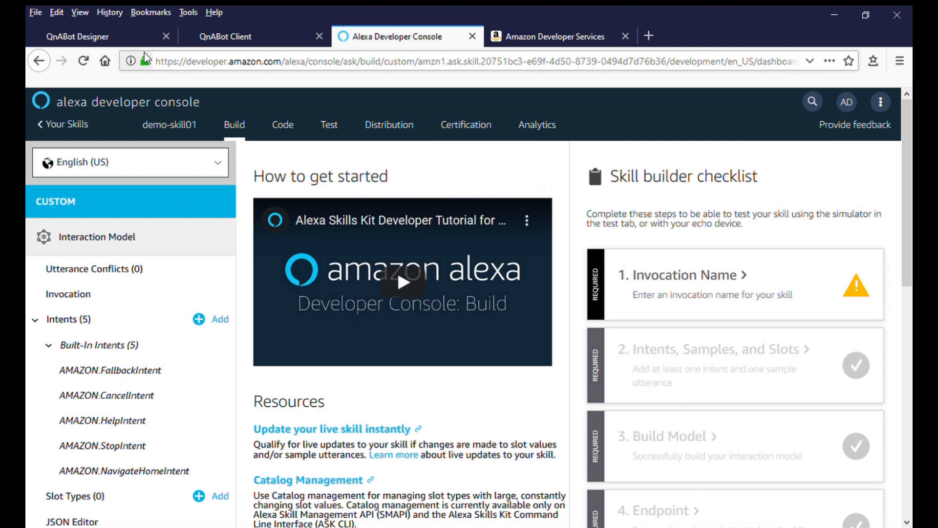
From the QnABot Designer Tools menu, show the Alexa instructions and advance through the Create Skill part 1 step.
left_click(77, 36)
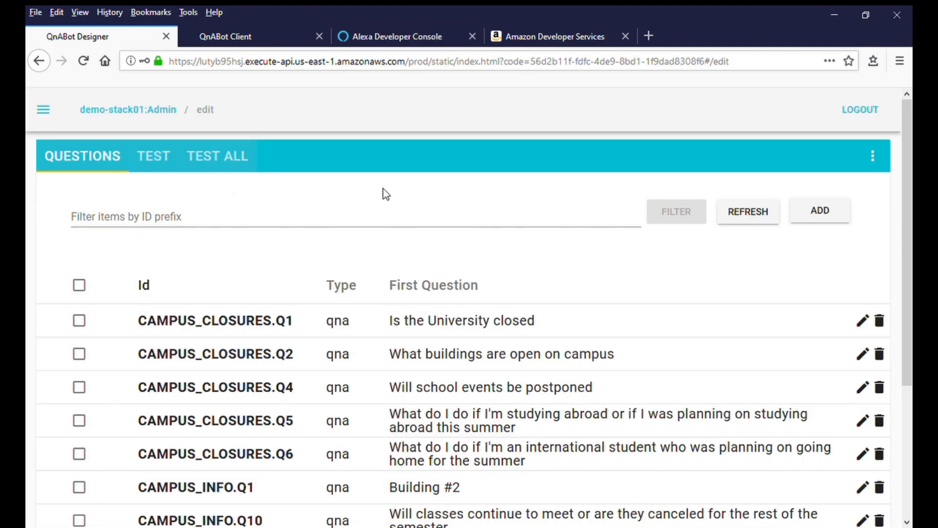
mouse_move(43, 110)
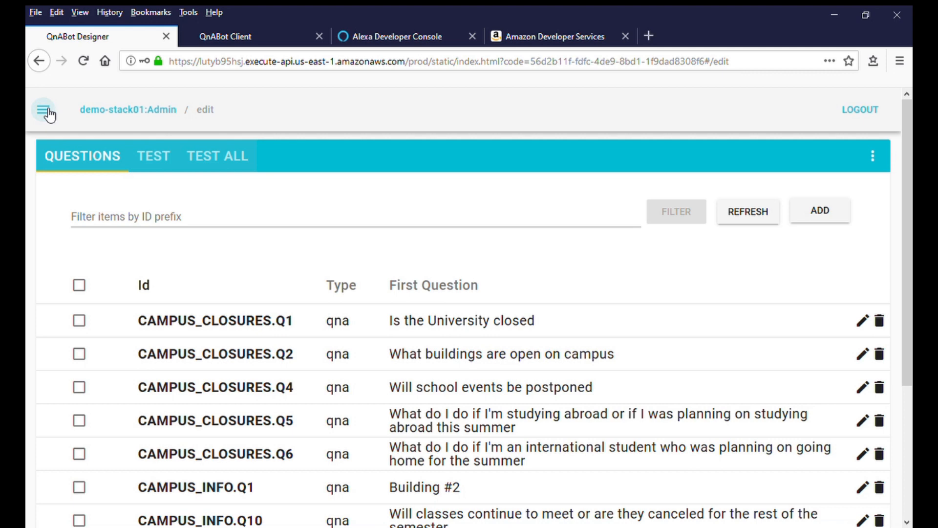
left_click(46, 109)
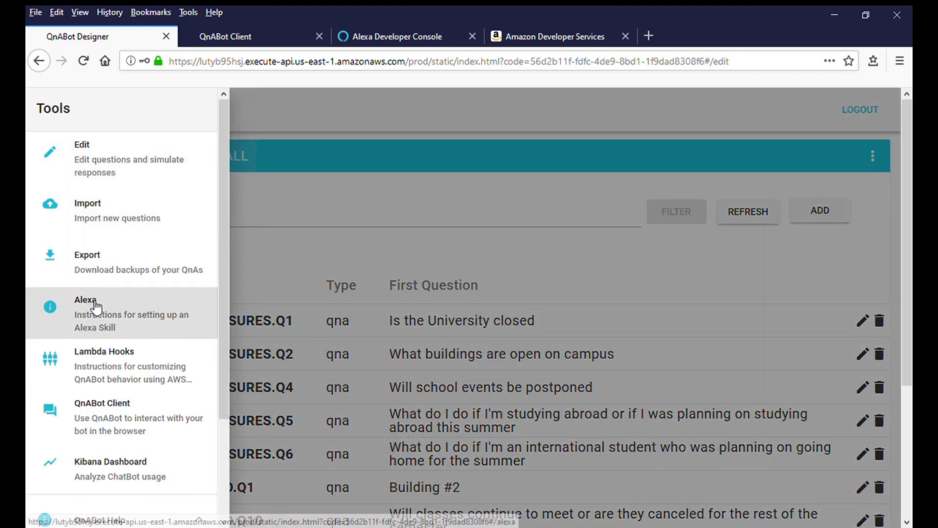
left_click(87, 299)
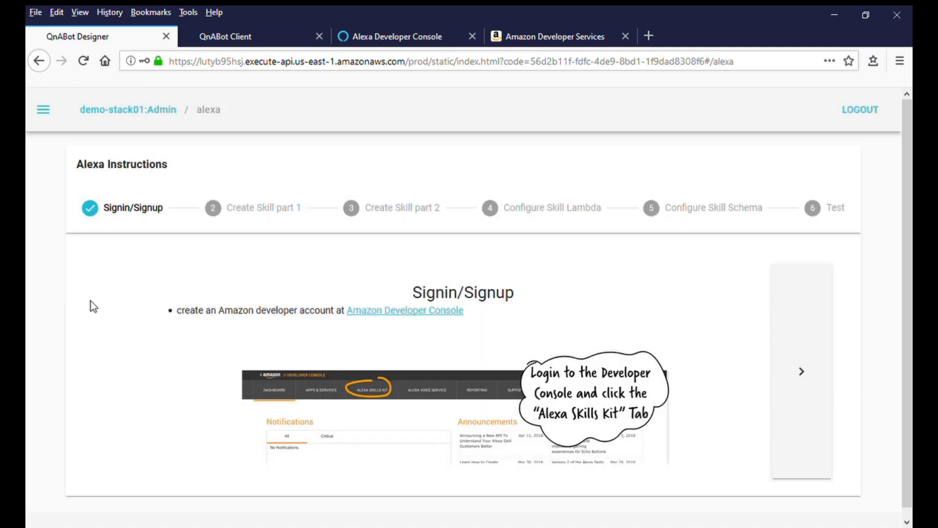
left_click(801, 370)
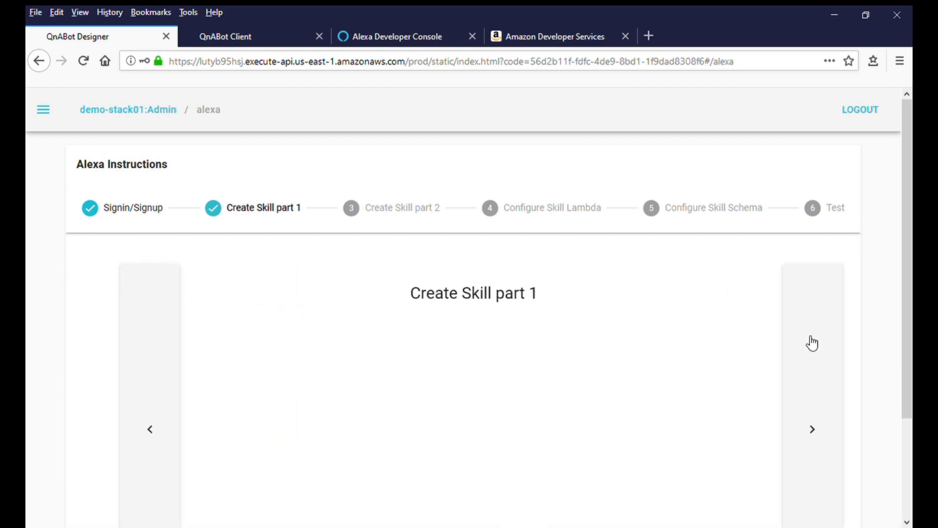
left_click(811, 429)
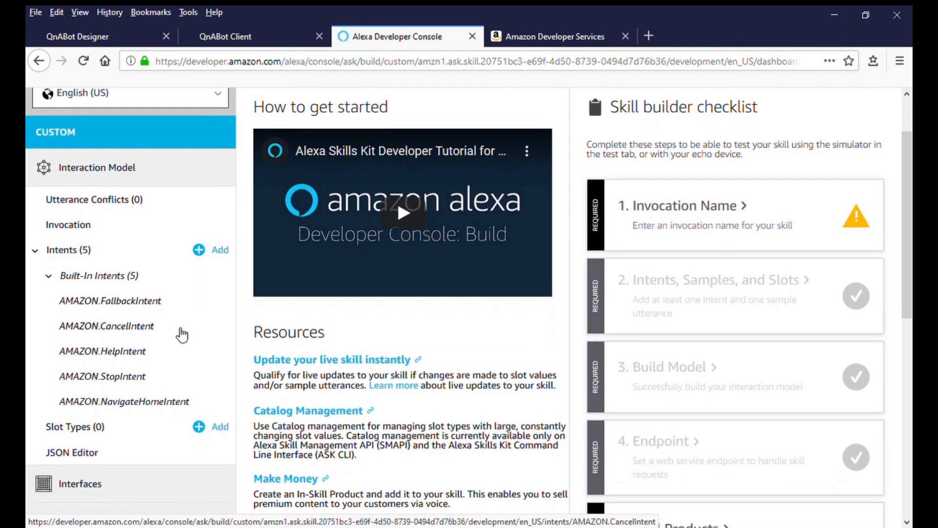
Set the Default Region endpoint to the demo-stack01-FulfillmentLambda ARN as an AWS Lambda endpoint and save it.
left_click(77, 382)
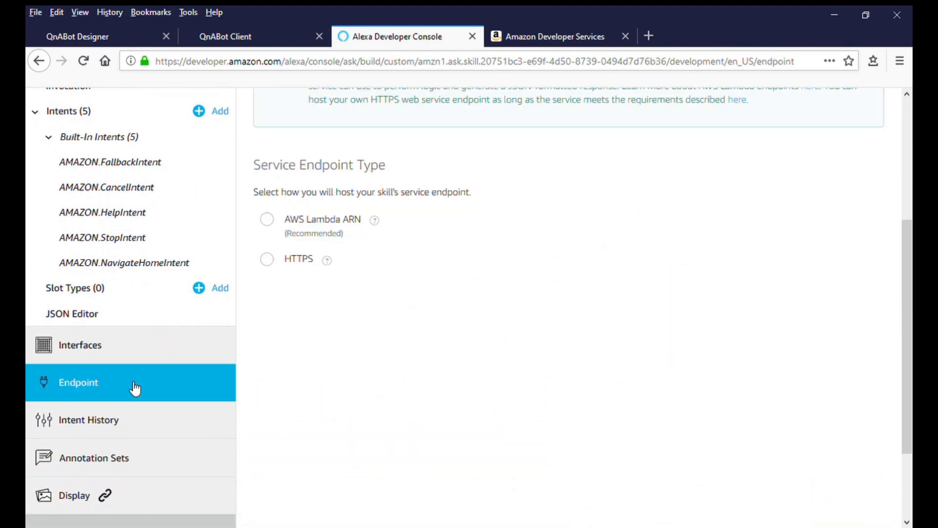
mouse_move(371, 331)
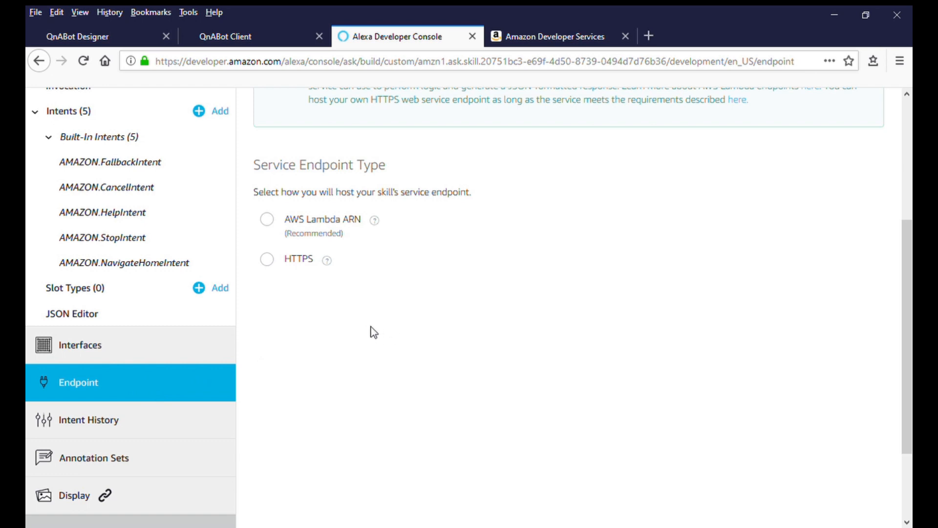
left_click(266, 219)
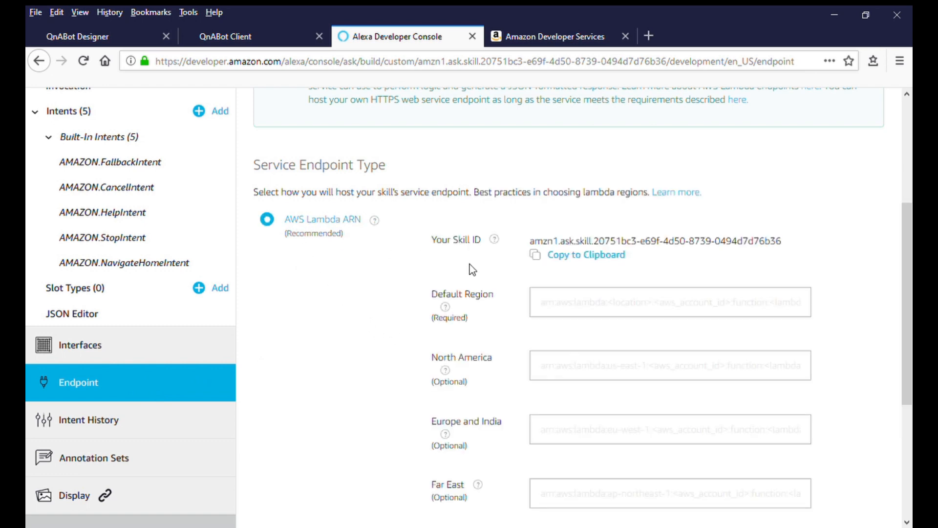
mouse_move(600, 303)
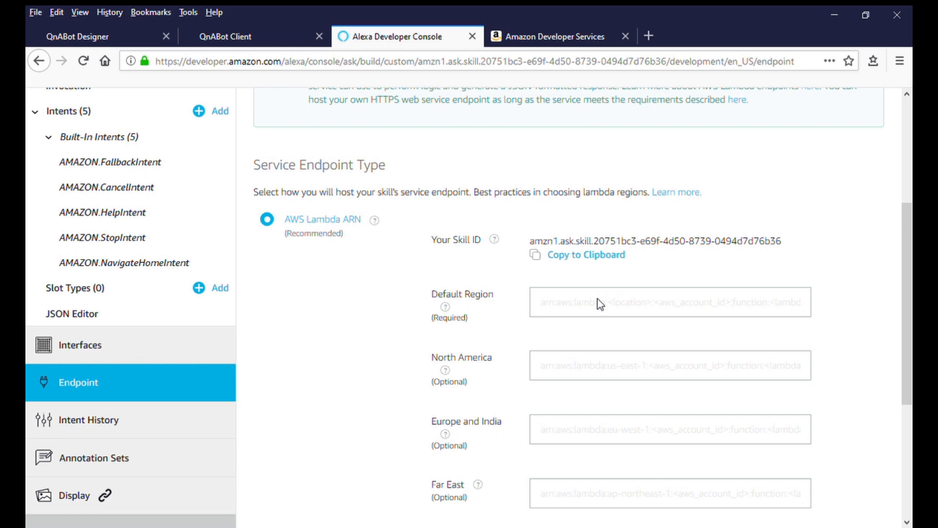
mouse_move(561, 307)
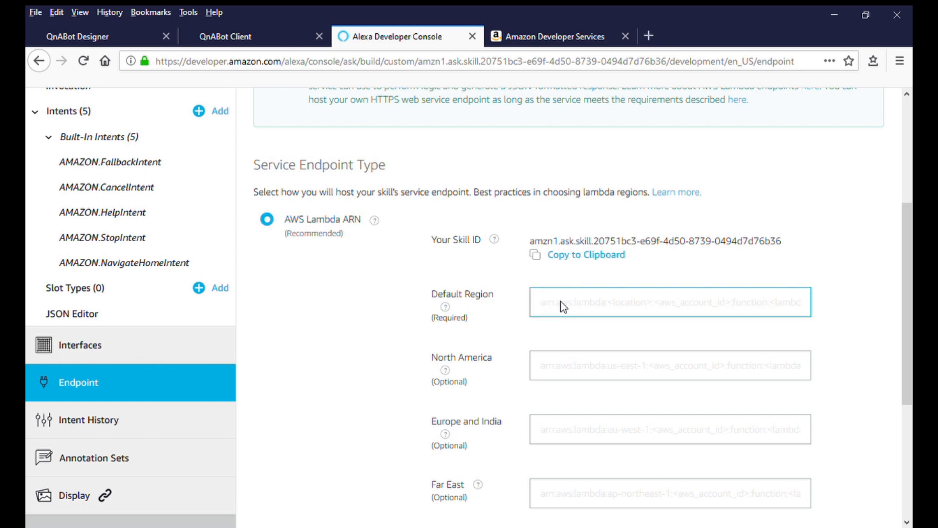
type("function:demo-stack01-FulfillmentLambda-1BJM6ZW6K7P7H")
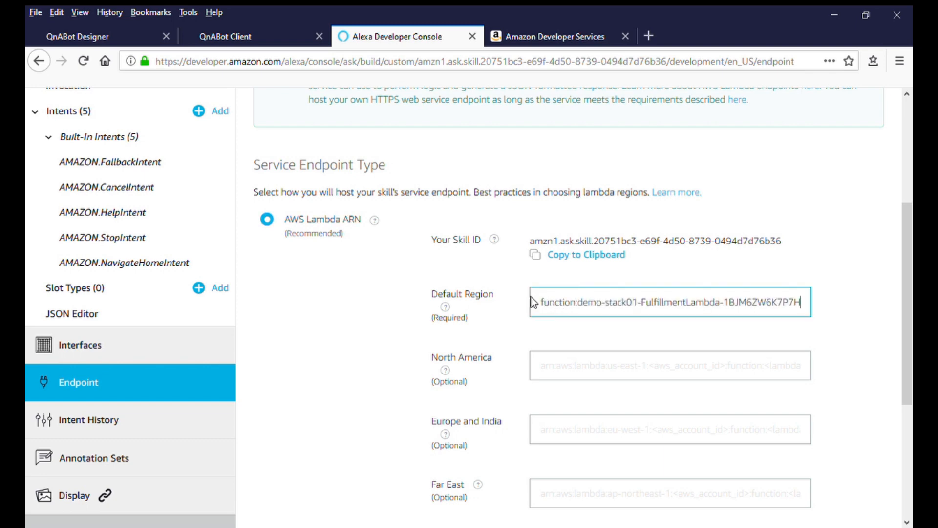
mouse_move(414, 318)
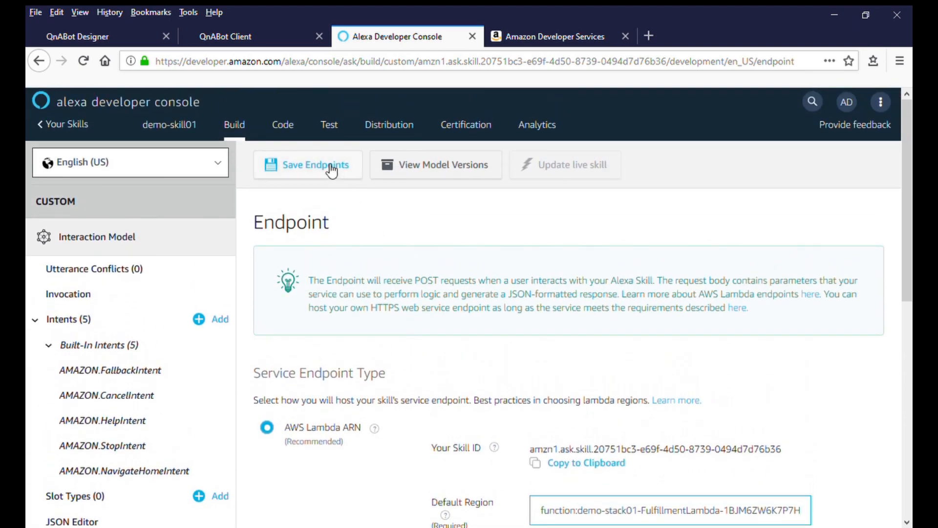
left_click(315, 164)
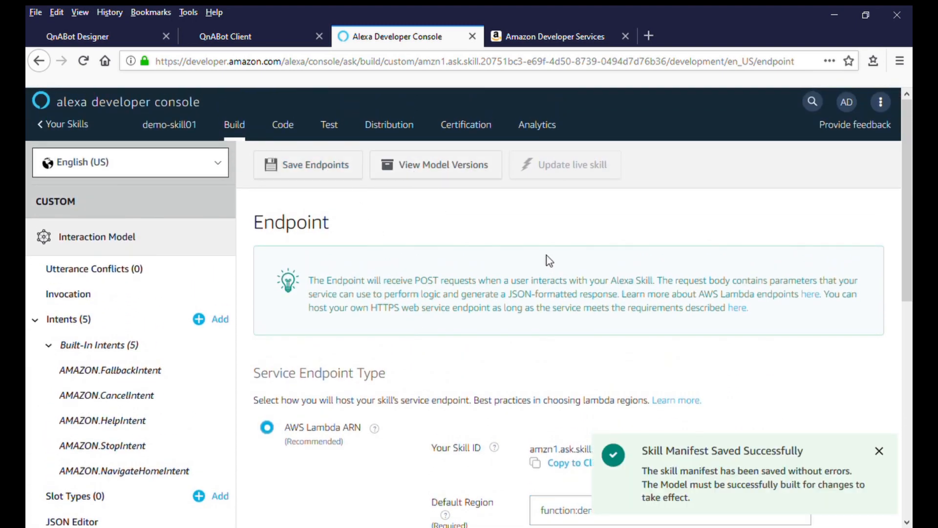
mouse_move(483, 256)
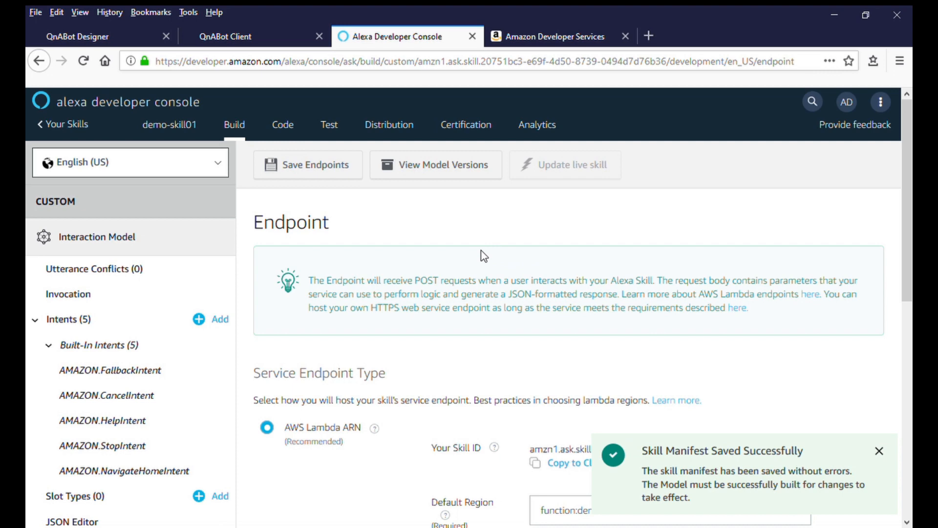
mouse_move(481, 254)
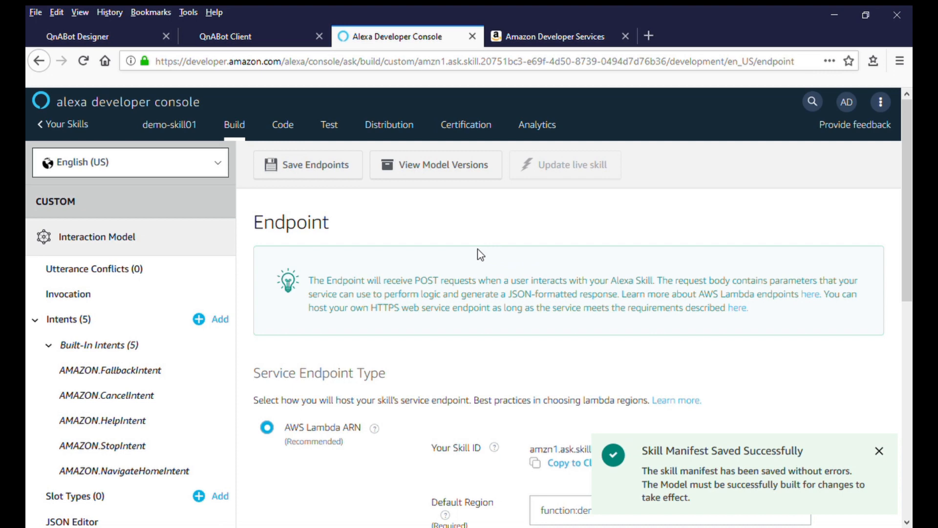
left_click(878, 450)
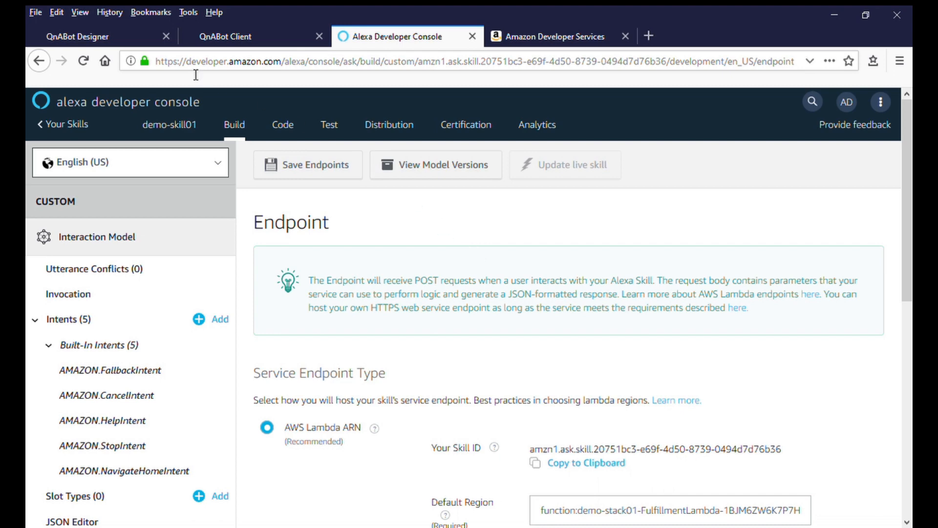
Advance the QnABot Alexa instructions to Configure Skill Schema and copy the skill schema to the clipboard.
left_click(77, 35)
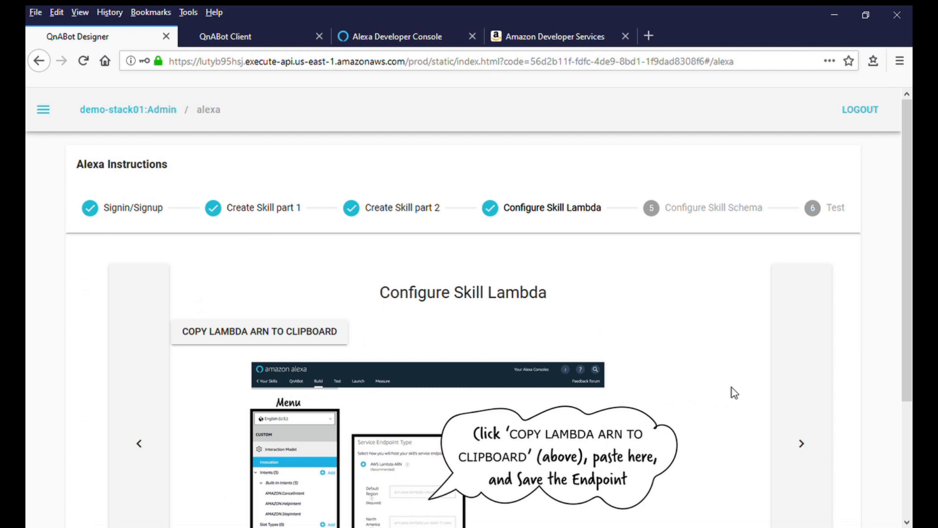
left_click(802, 447)
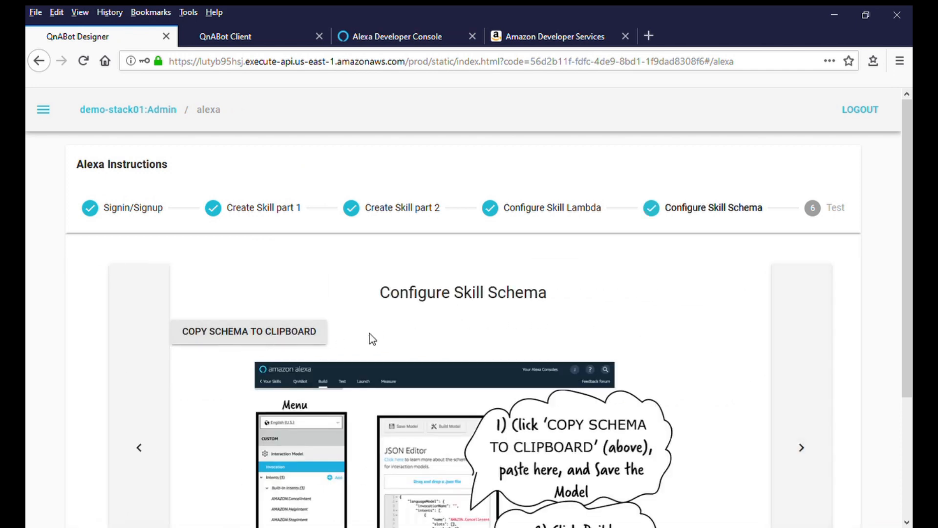
left_click(247, 331)
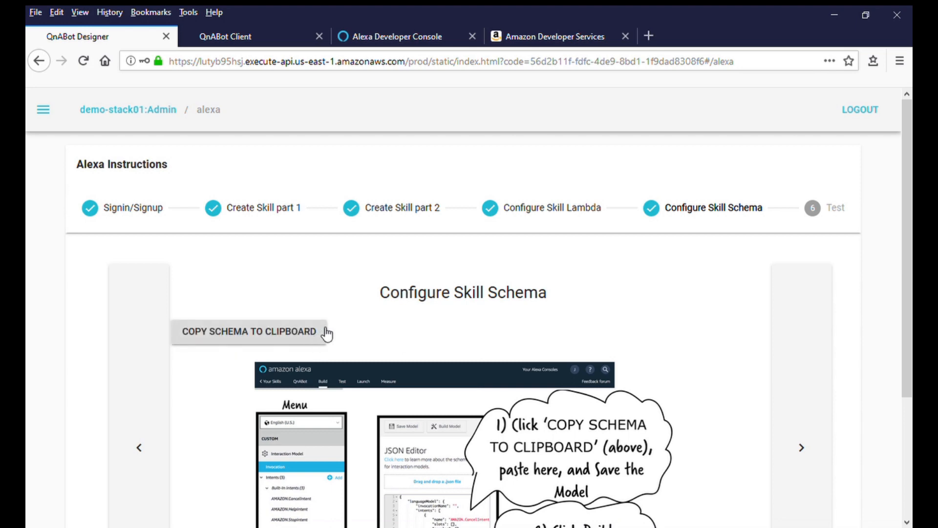
mouse_move(335, 344)
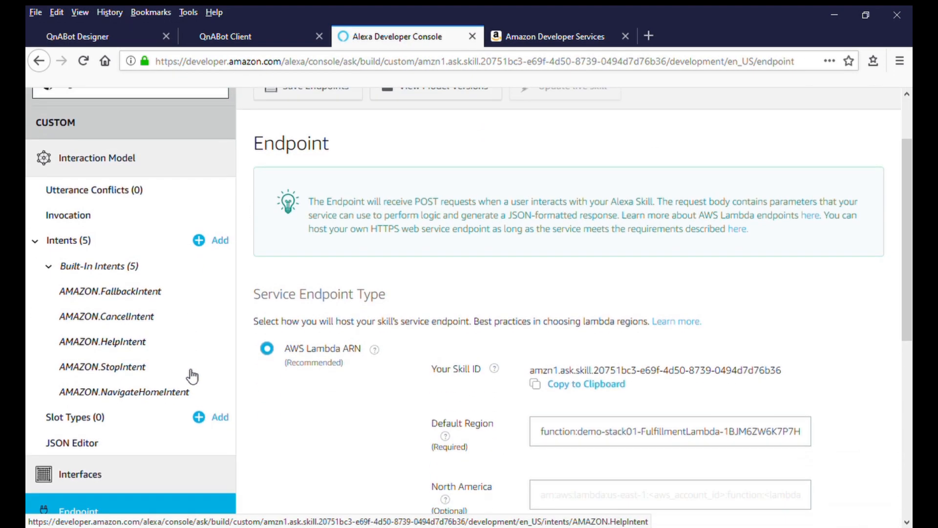
Paste the QnABot schema into the JSON Editor, save the interaction model and build it.
scroll("down", 3)
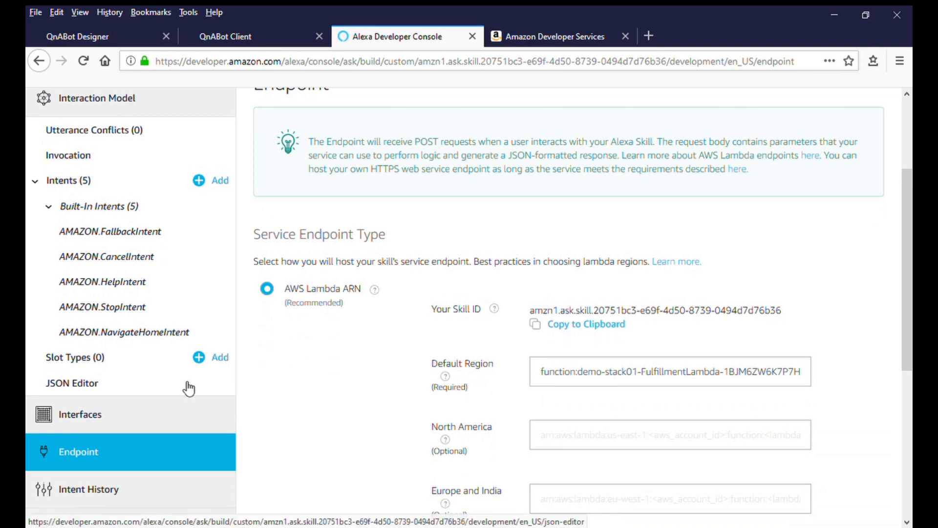
left_click(71, 383)
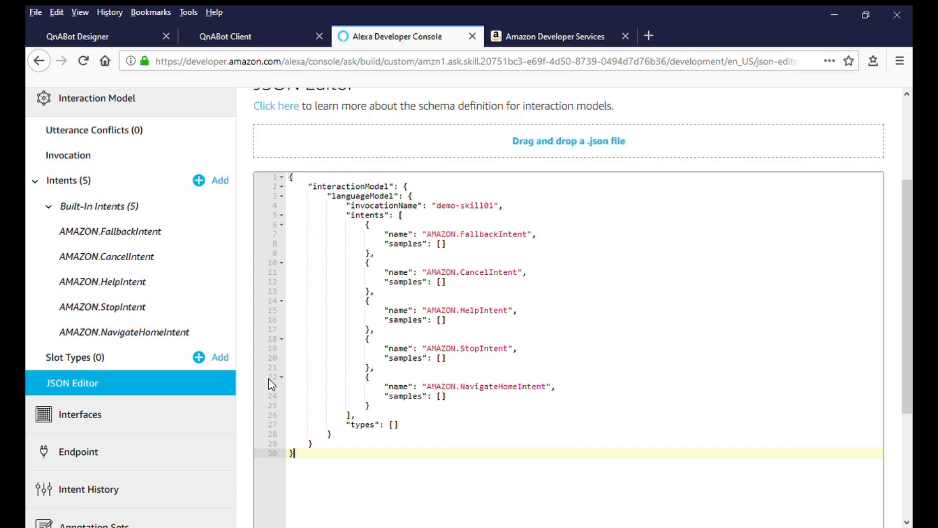
scroll("down", 3)
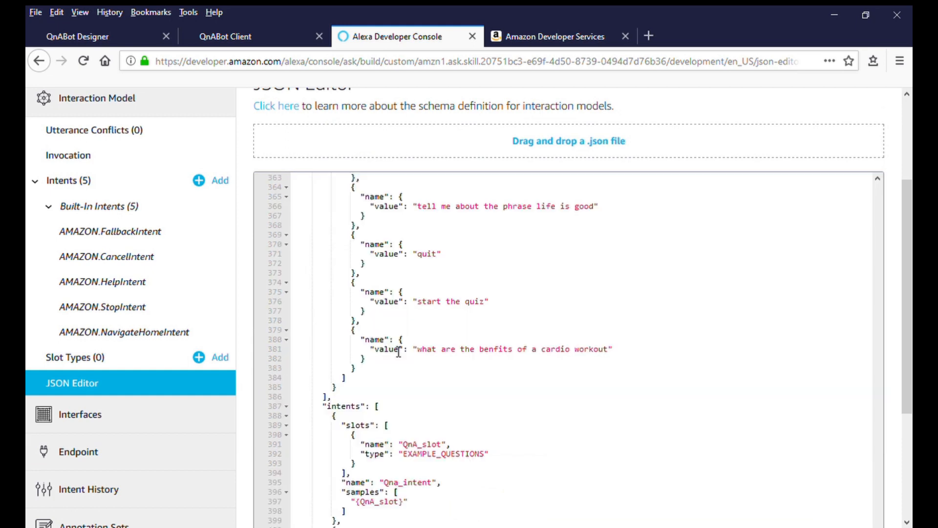
scroll("up", 3)
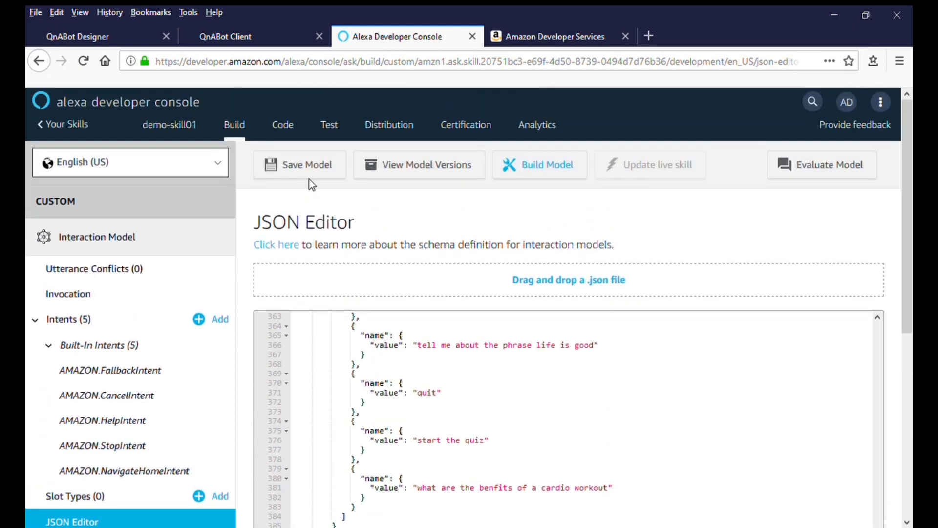
left_click(299, 164)
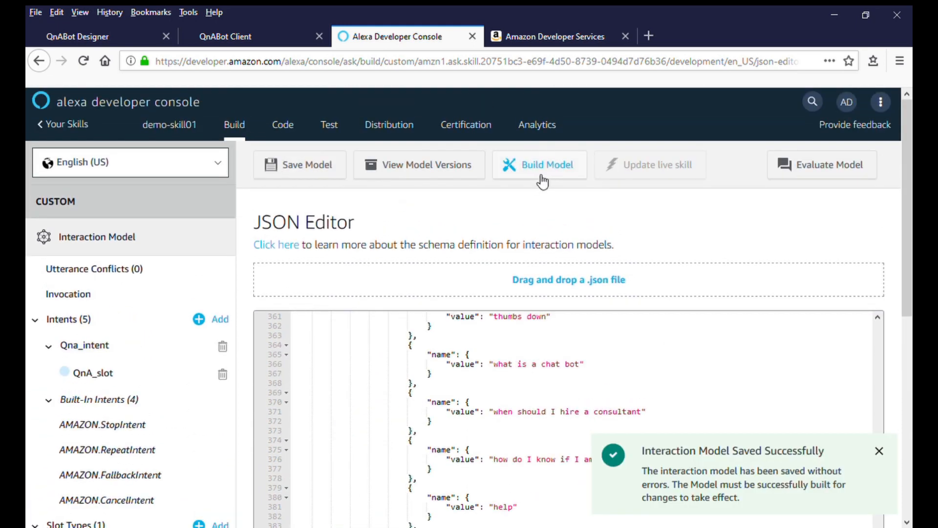
left_click(539, 164)
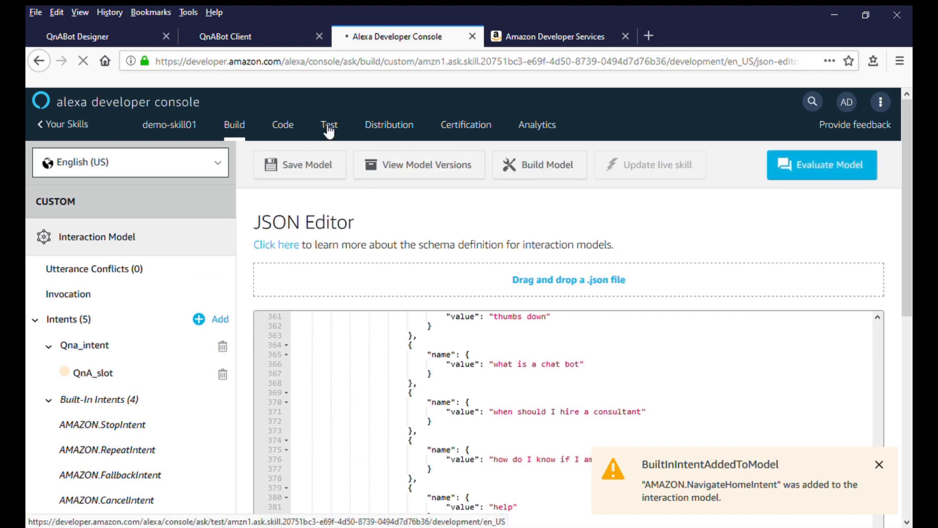
Enable Development-stage testing and send 'open q and a' to the simulator.
left_click(328, 125)
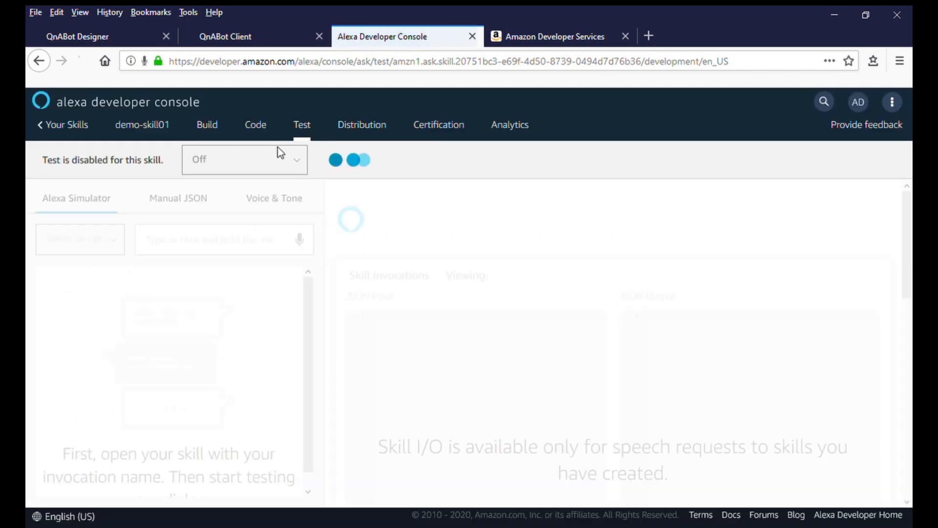
left_click(244, 159)
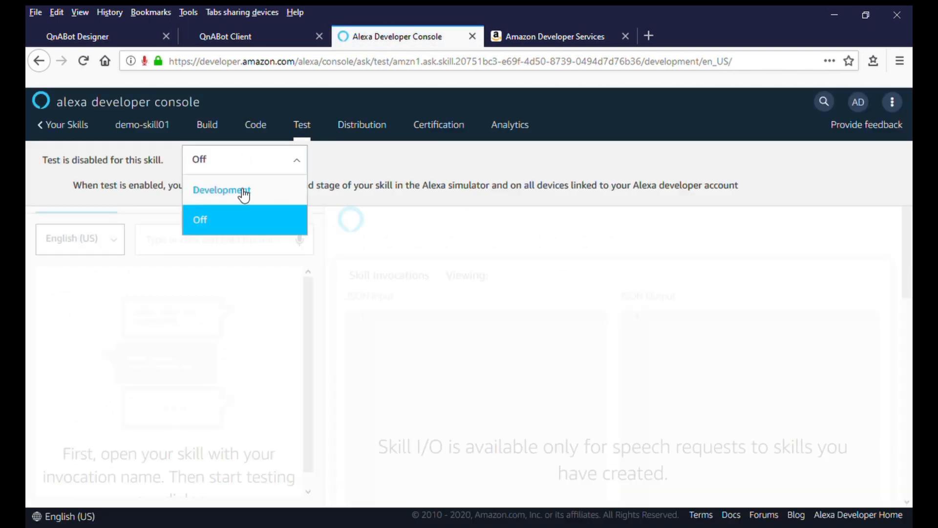
left_click(222, 190)
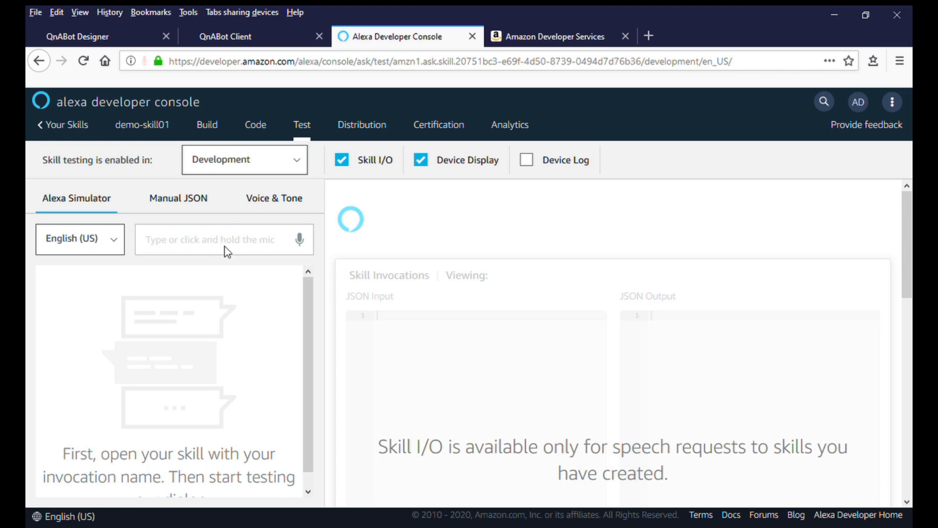
type("open q")
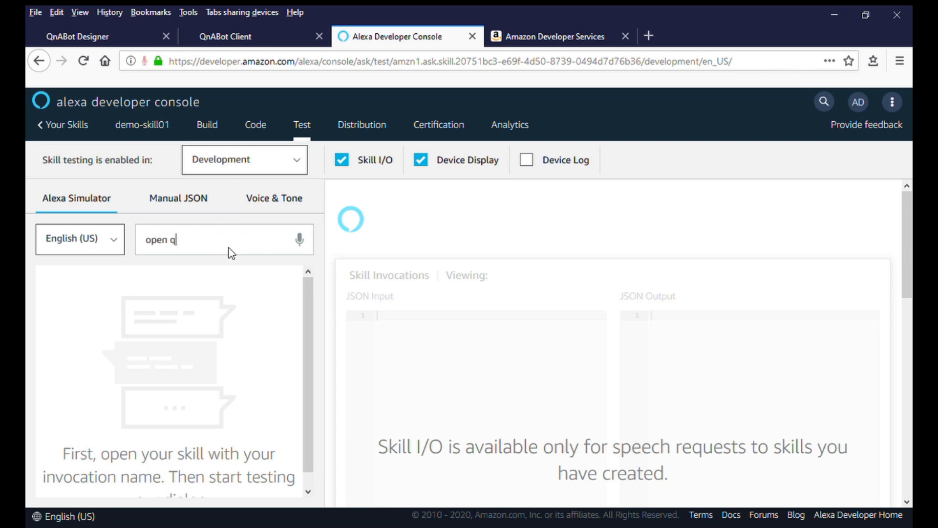
type("and a")
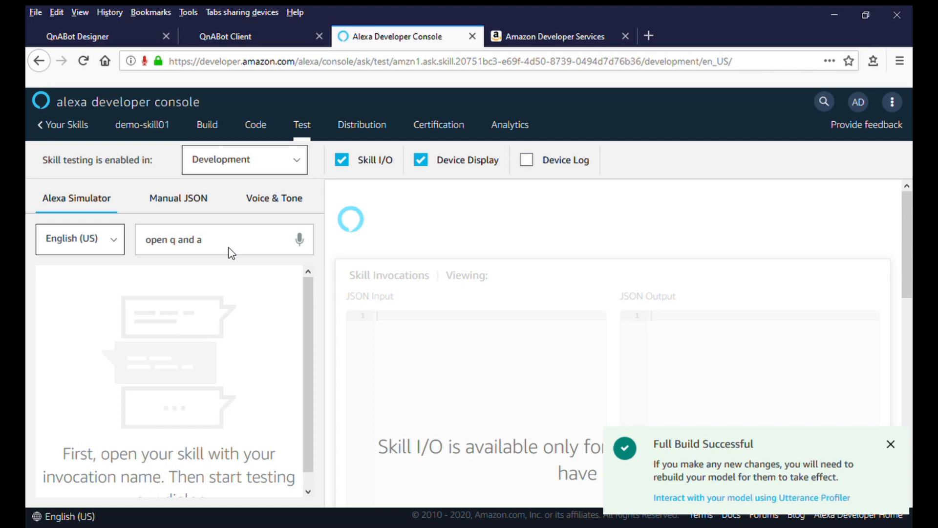
key("Return")
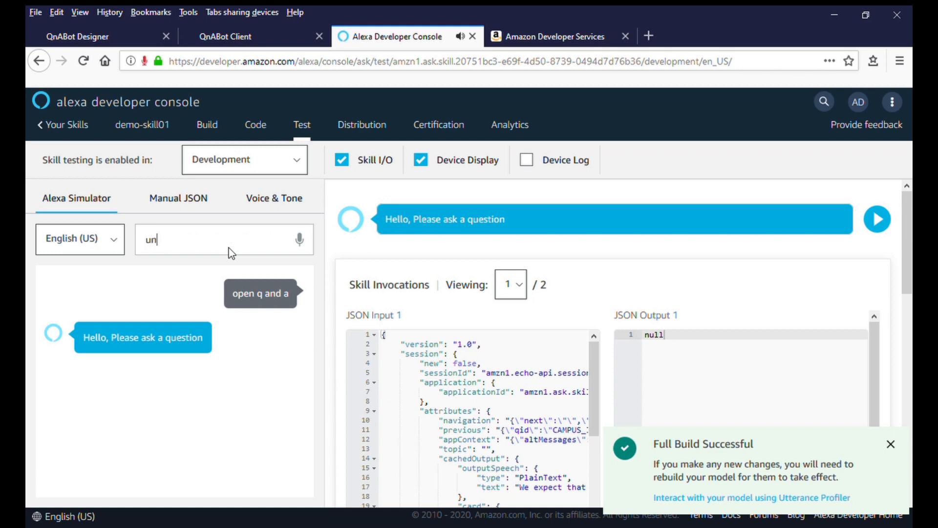
Begin typing a follow-up question about university support for online learning.
type("iversity")
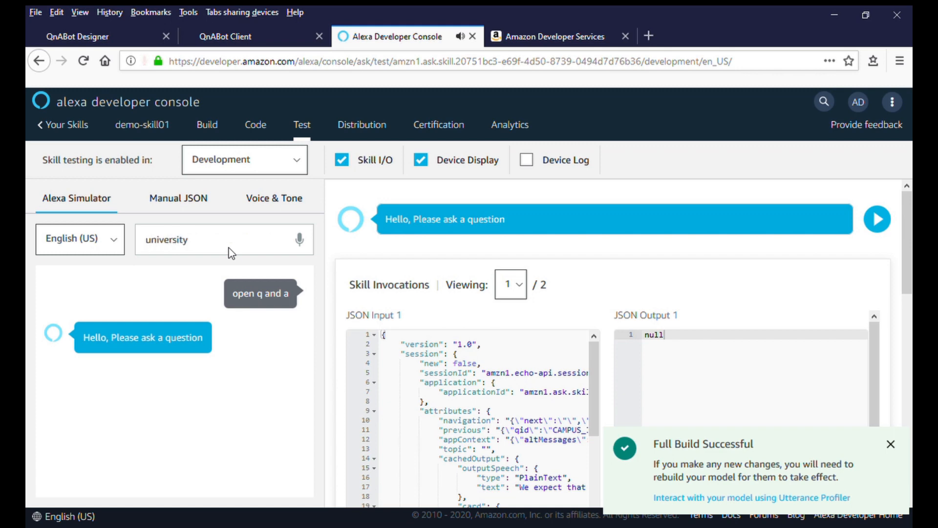
type("su")
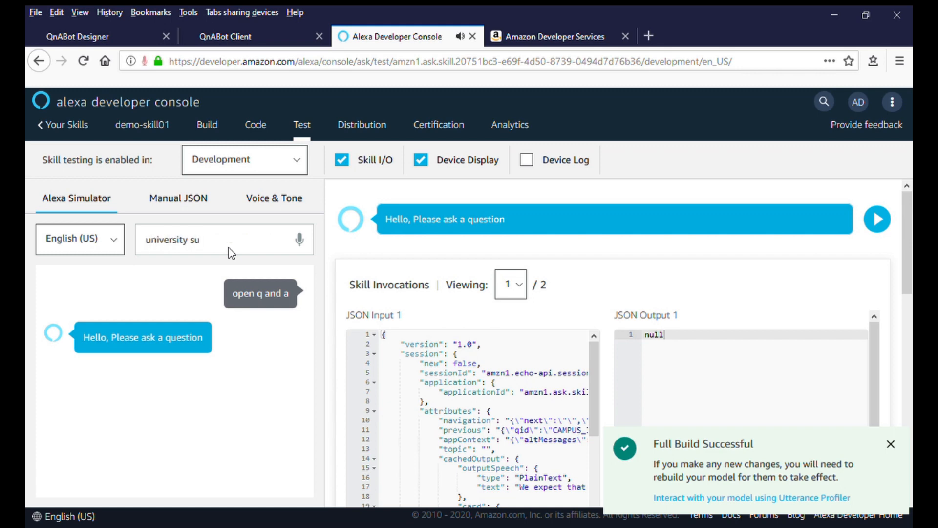
type("pport")
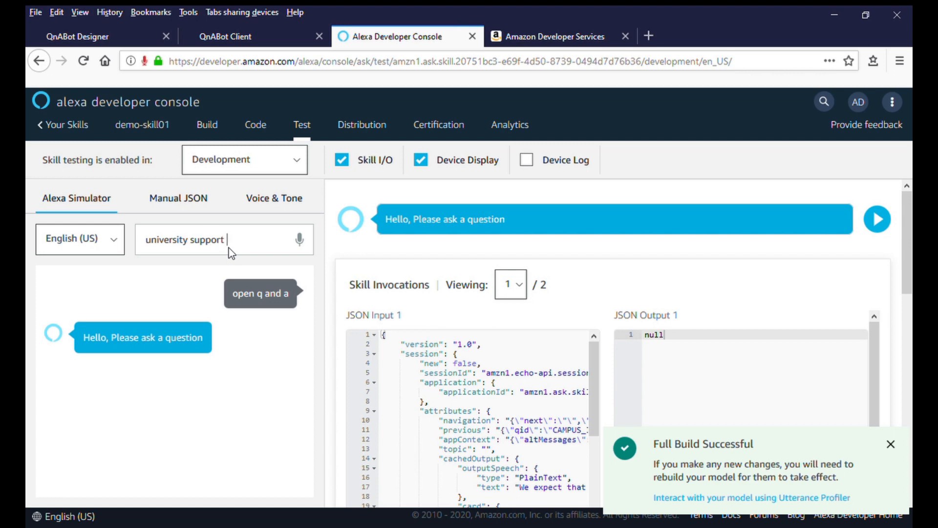
type("online lea")
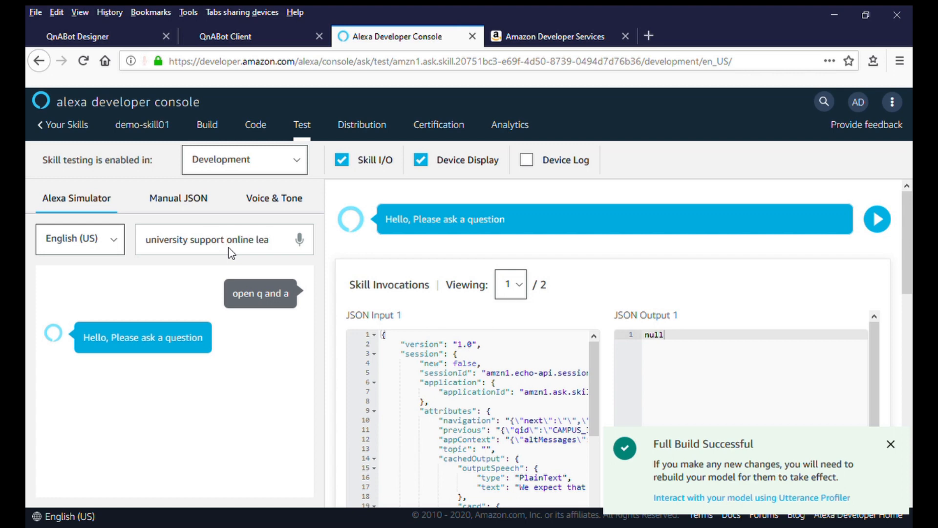